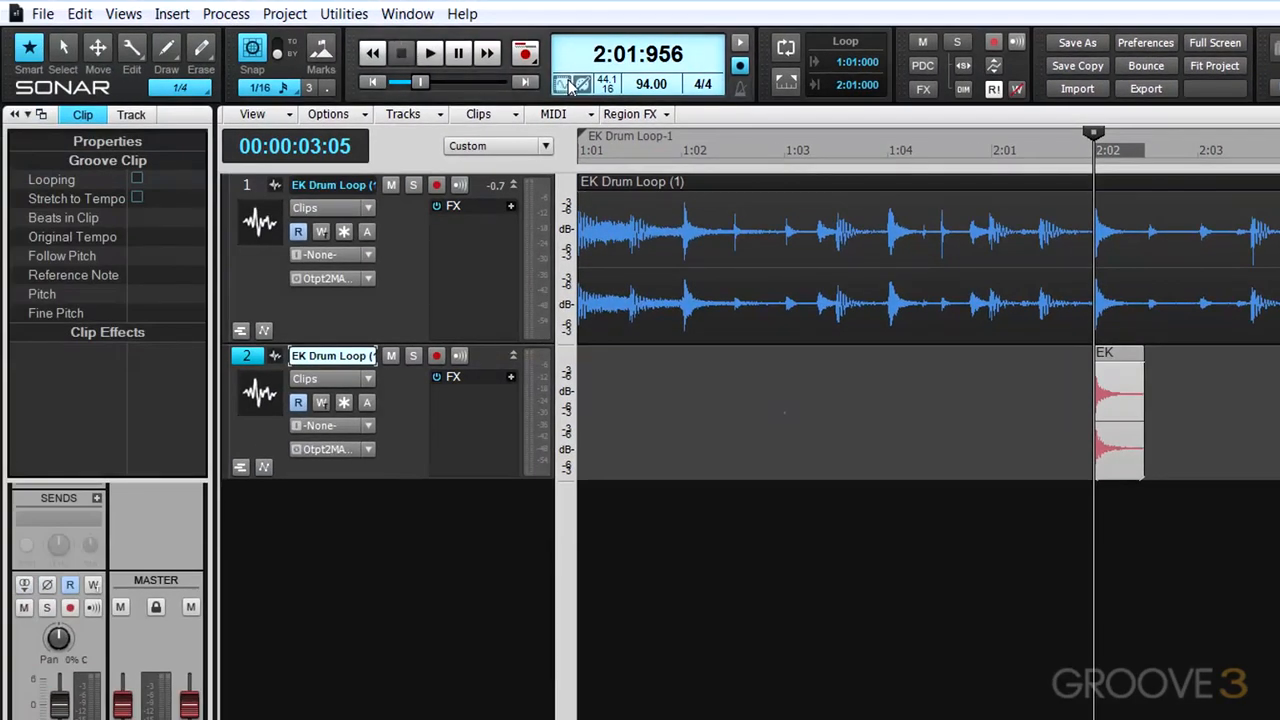
# Reverse the selected snare clip via Process > Apply Effect > Reverse
pyautogui.click(224, 12)
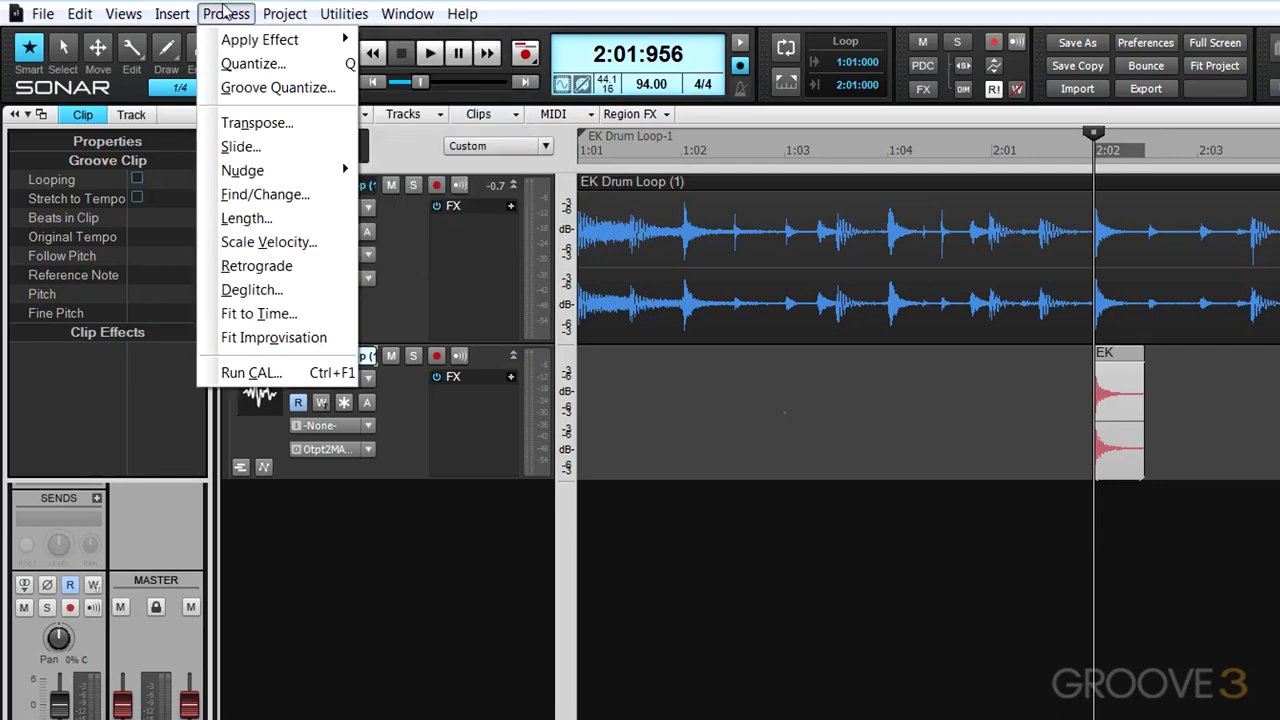
pyautogui.moveTo(260, 40)
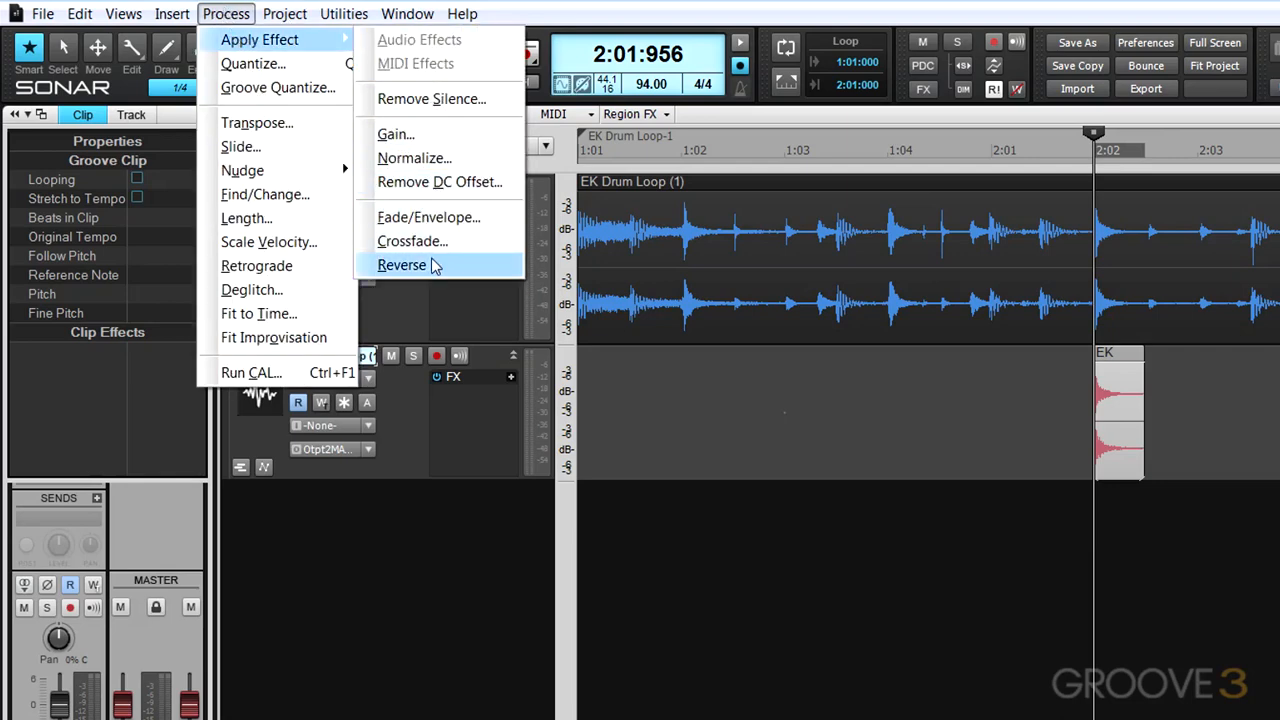
pyautogui.click(400, 264)
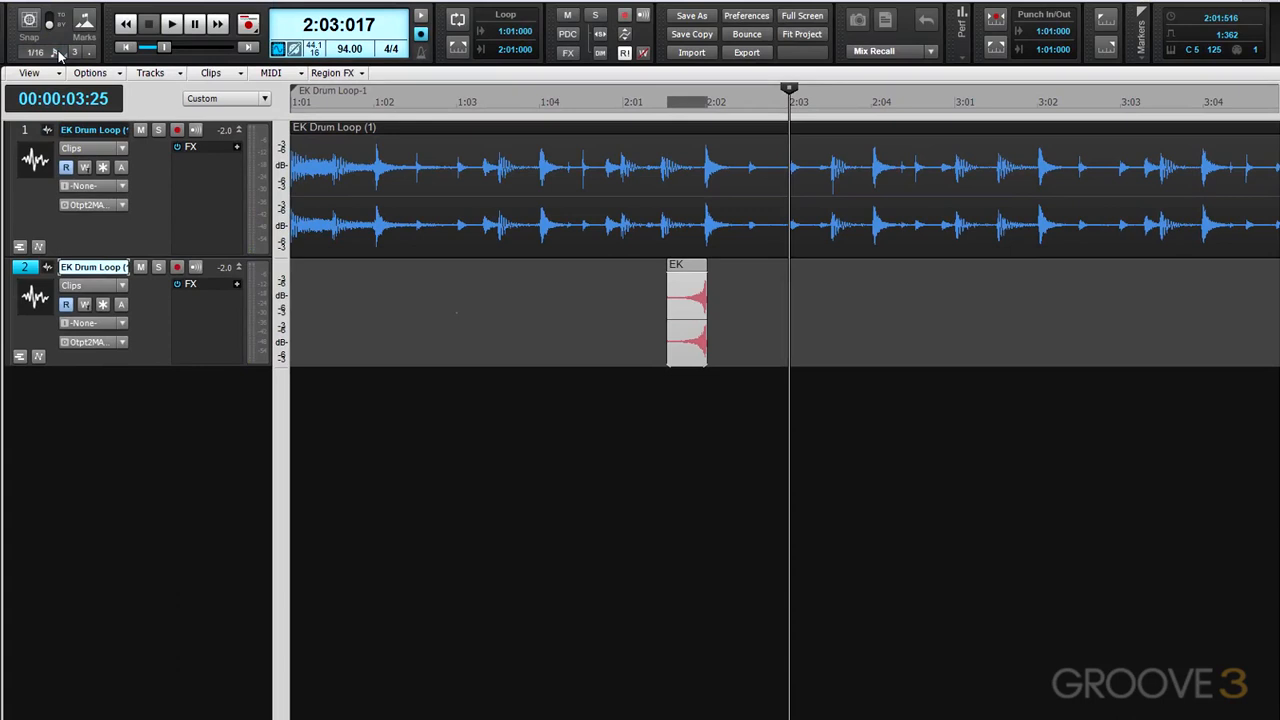
# Adjust Snap and drag the reversed snare on track 2 to end at the next hit
pyautogui.click(36, 52)
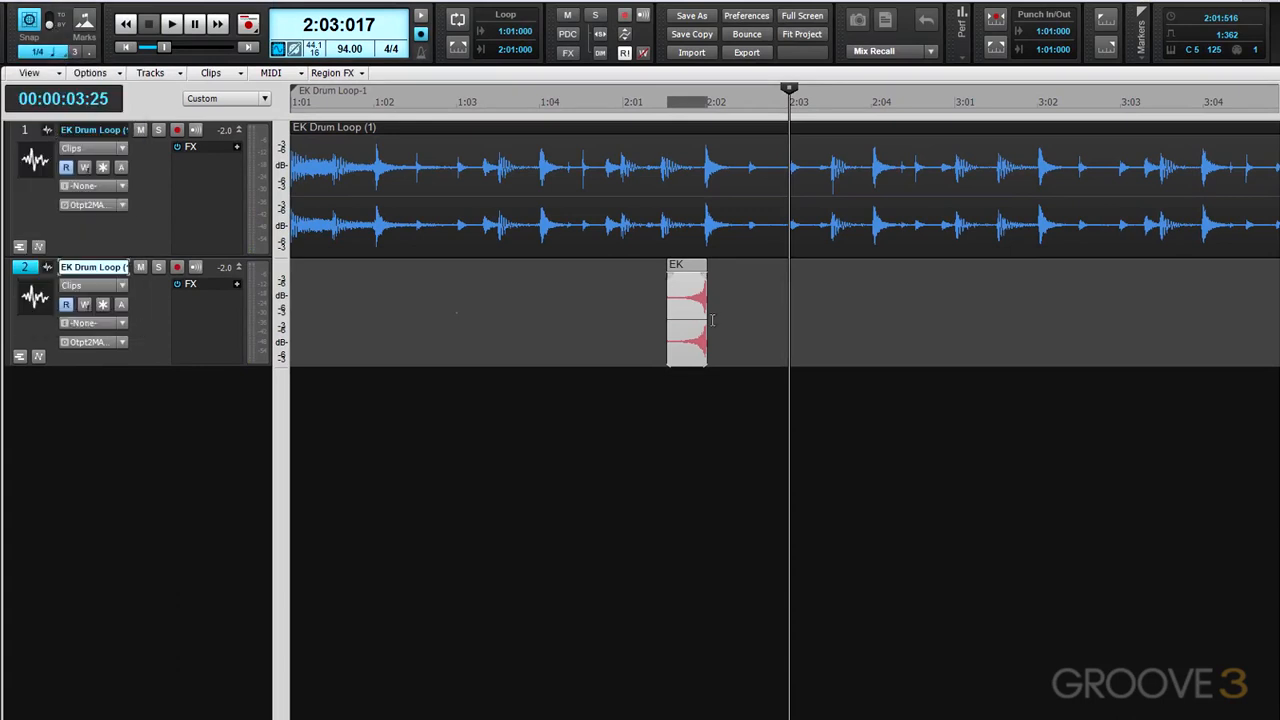
pyautogui.moveTo(684, 310); pyautogui.dragTo(852, 310)
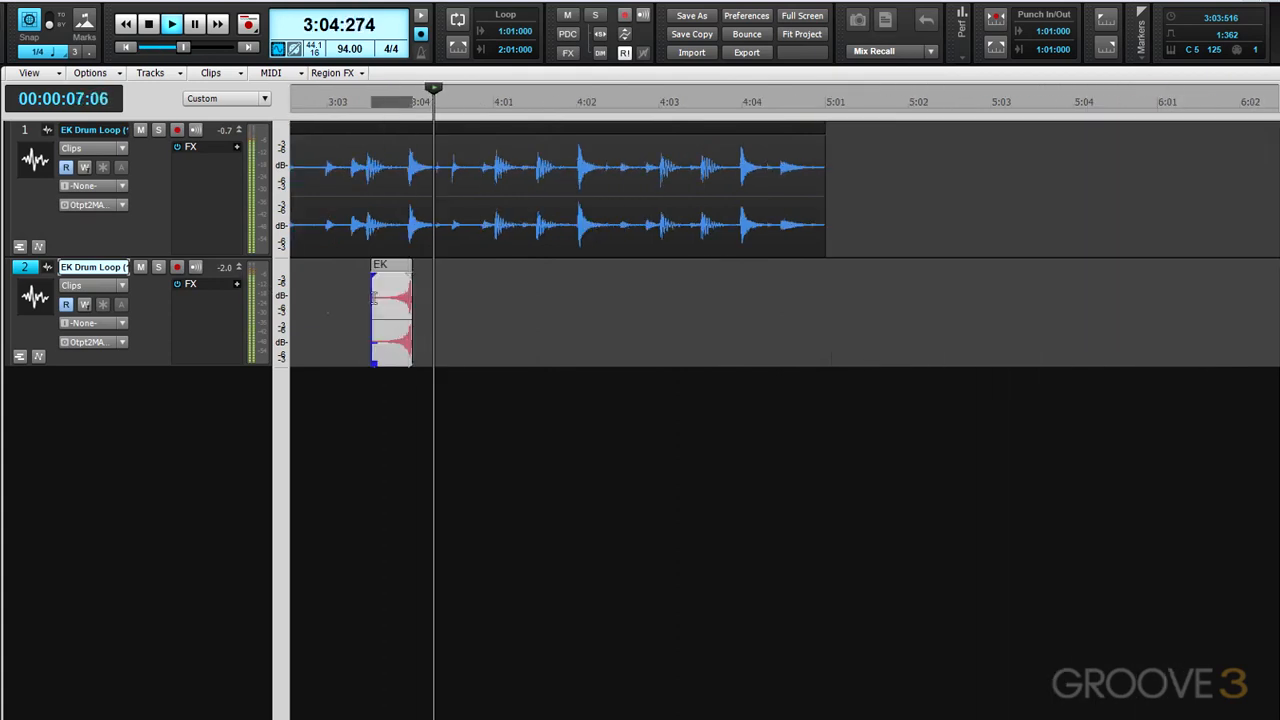
# Select the copied reversed snare clip placed just before bar 3 beat 4
pyautogui.click(172, 24)
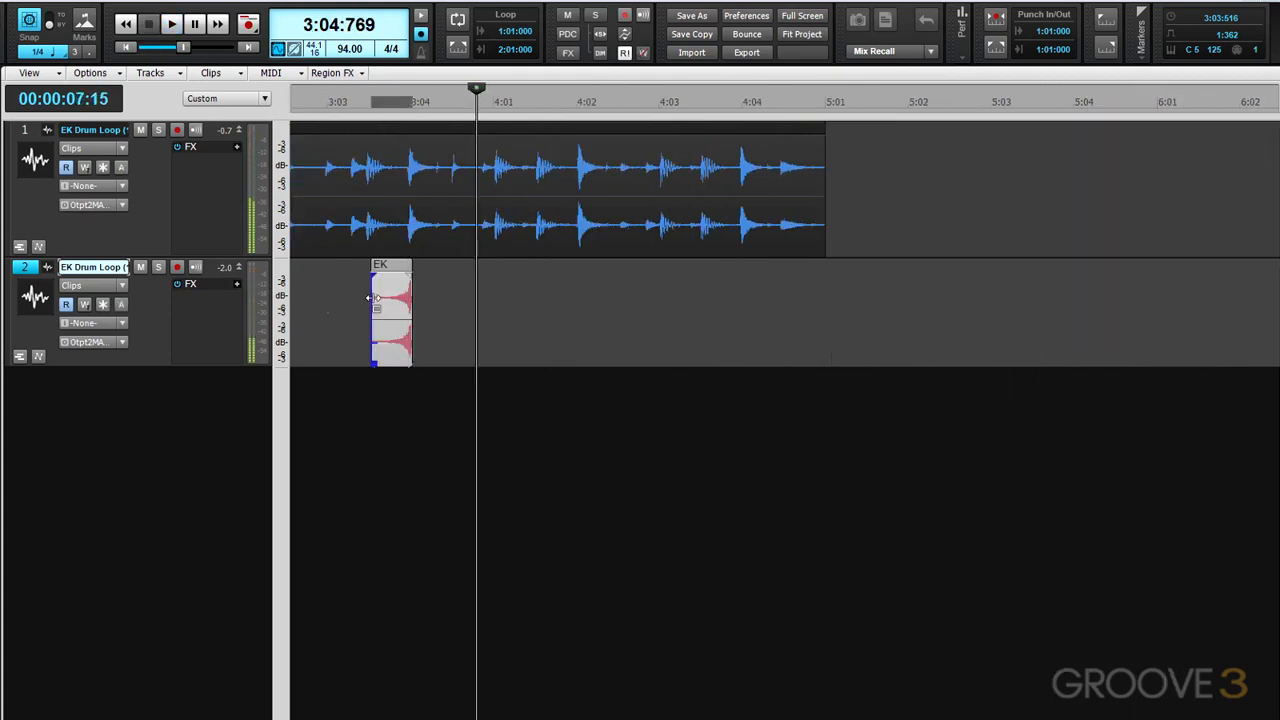